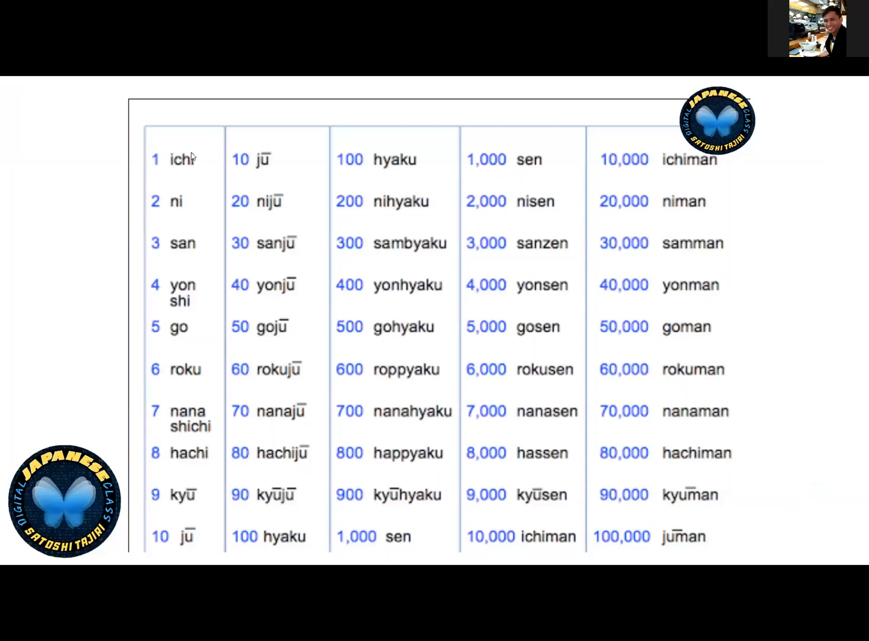
mouse_move(213, 375)
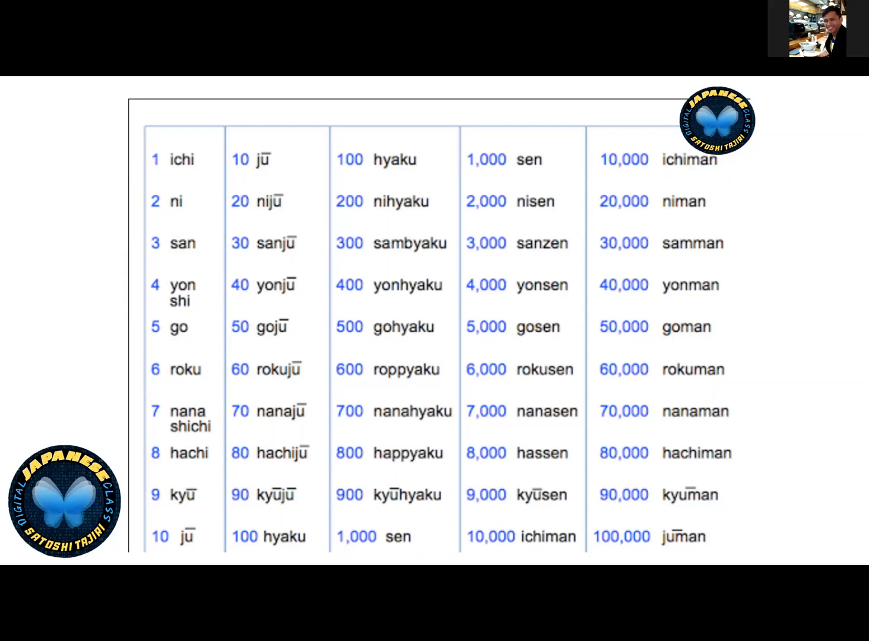
mouse_move(207, 534)
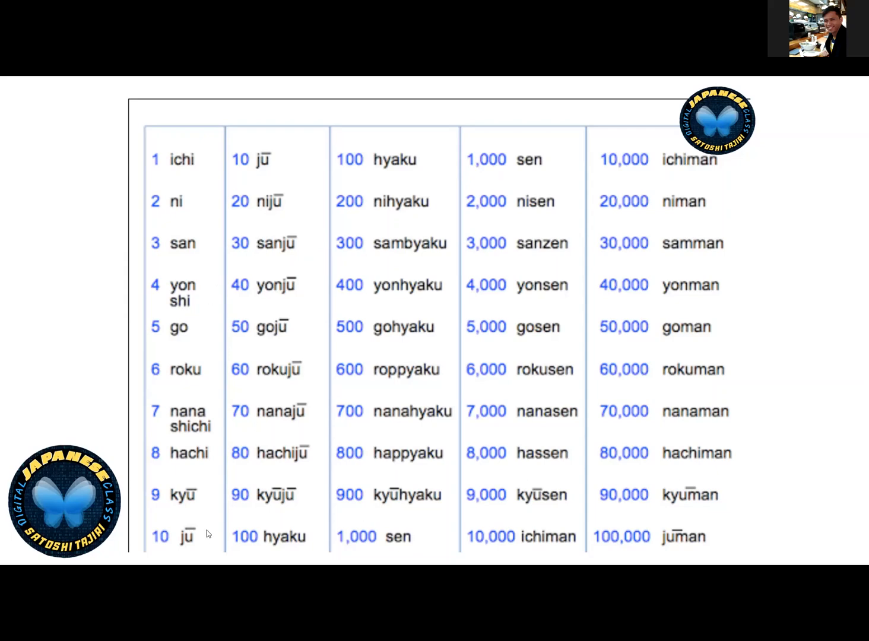
mouse_move(197, 290)
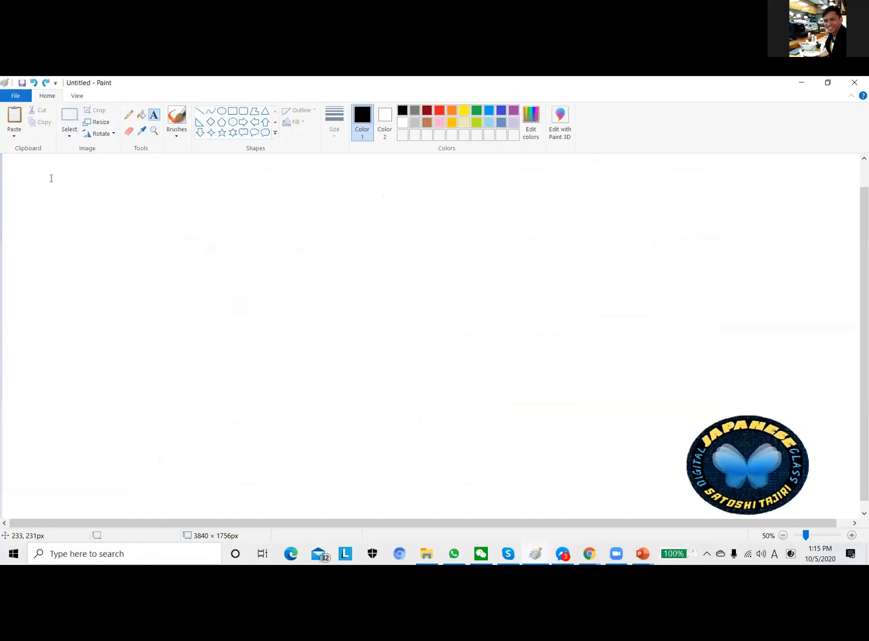
- Start a text box at the top-left and type '0 zero', '1 ichi', 'San', 'Yon'
click(153, 114)
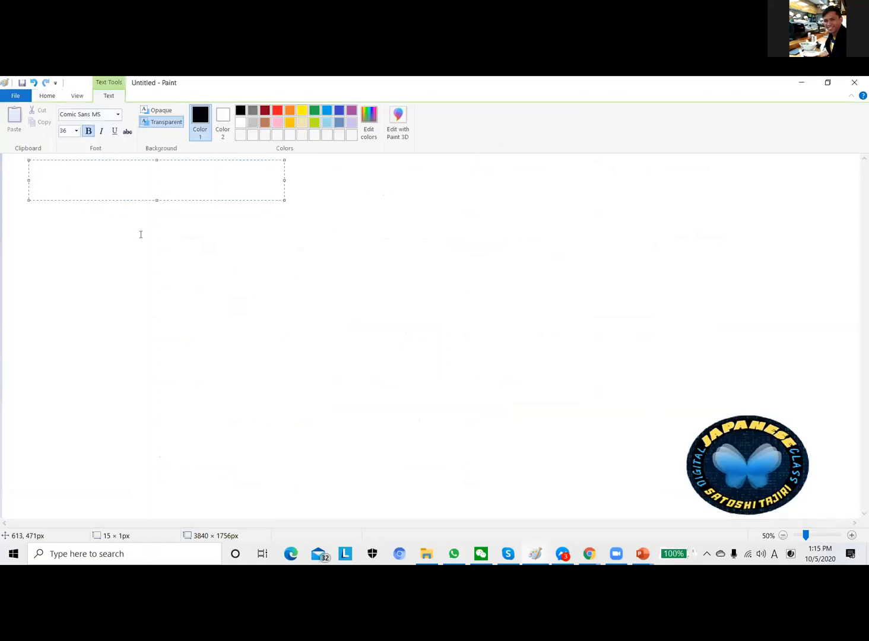
text(O)
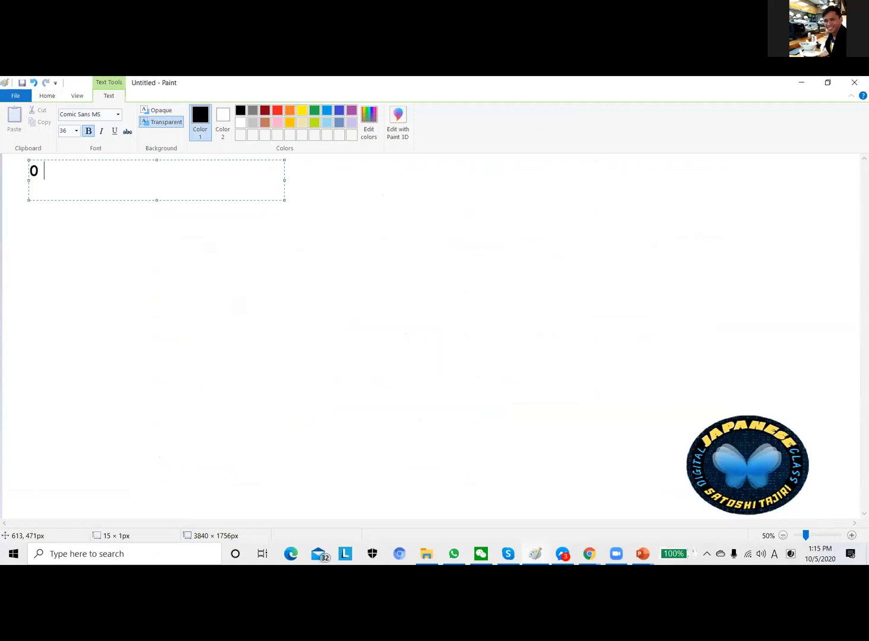
text(zero)
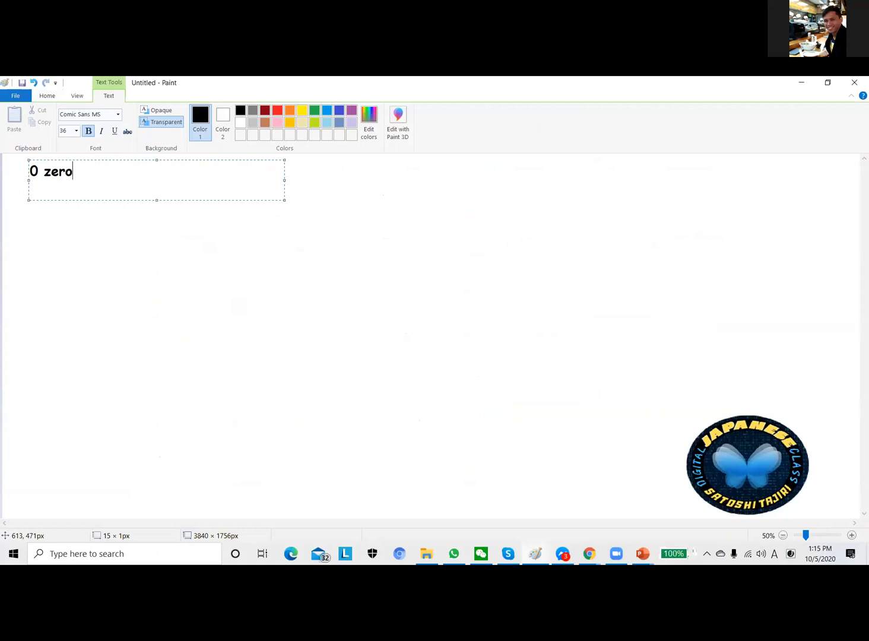
text(1 ichi)
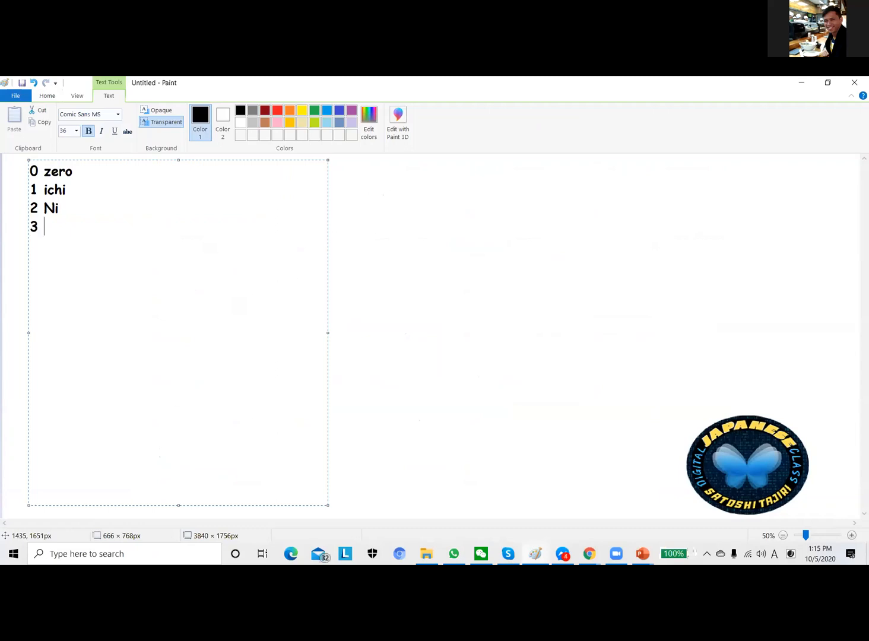
text(San)
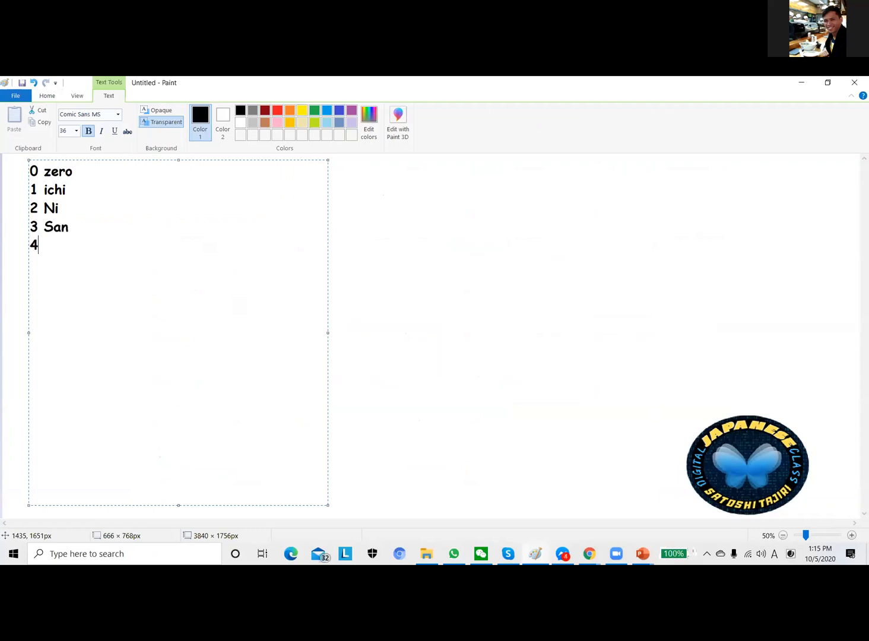
text(Yon)
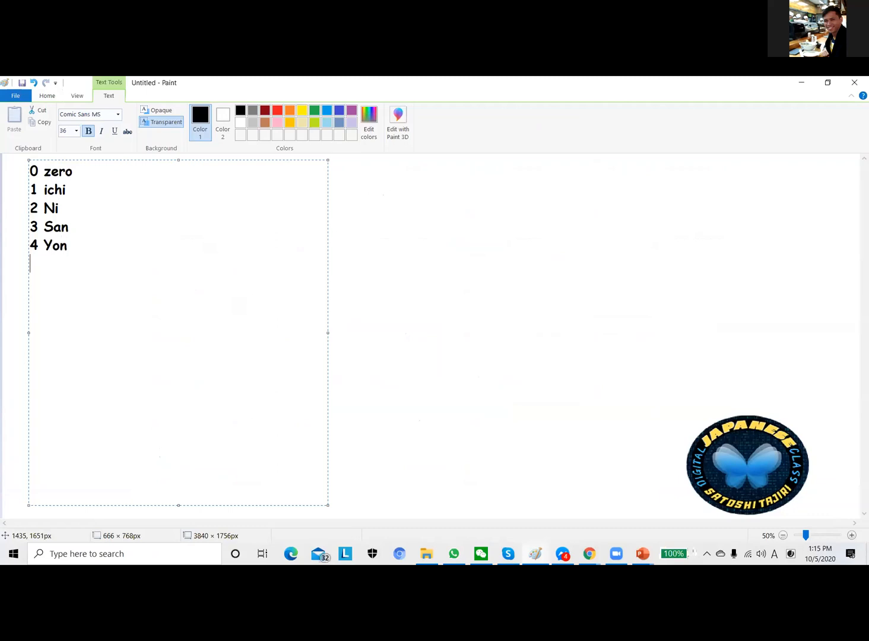
- Continue the list with '5 Go', 'Roku', '7 Nana', '8 Hachi', '9 Kyuu', '10 Juu'
text(5 G)
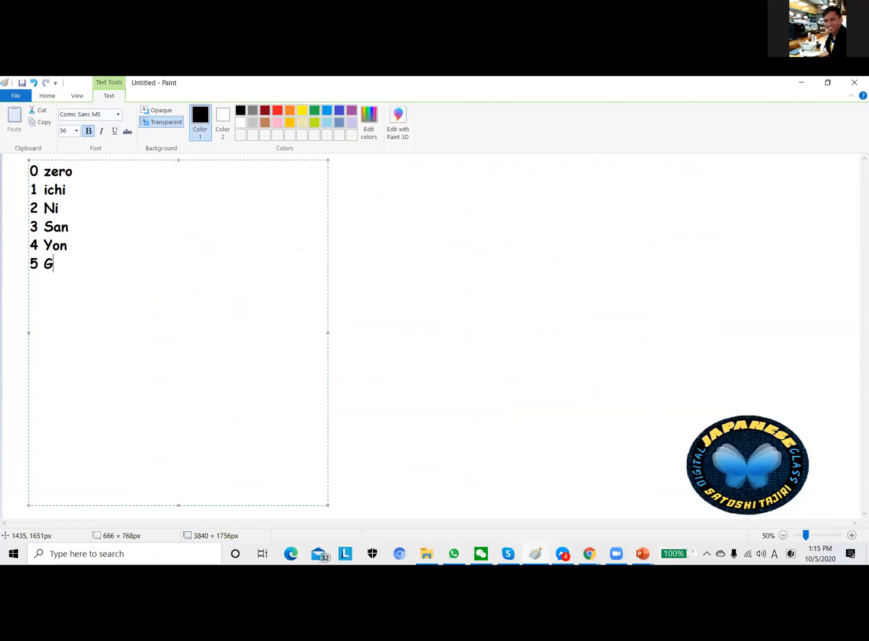
text(o)
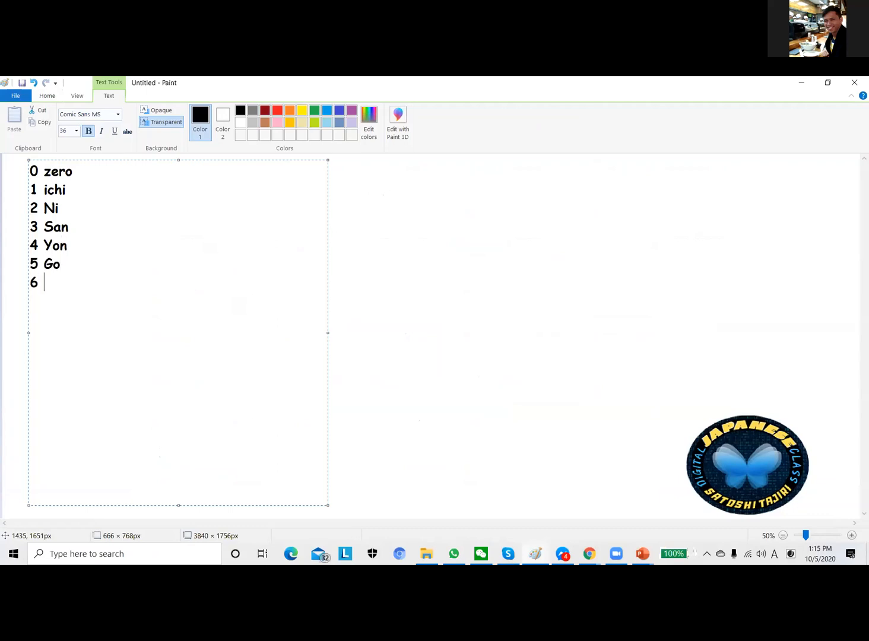
text(Roku)
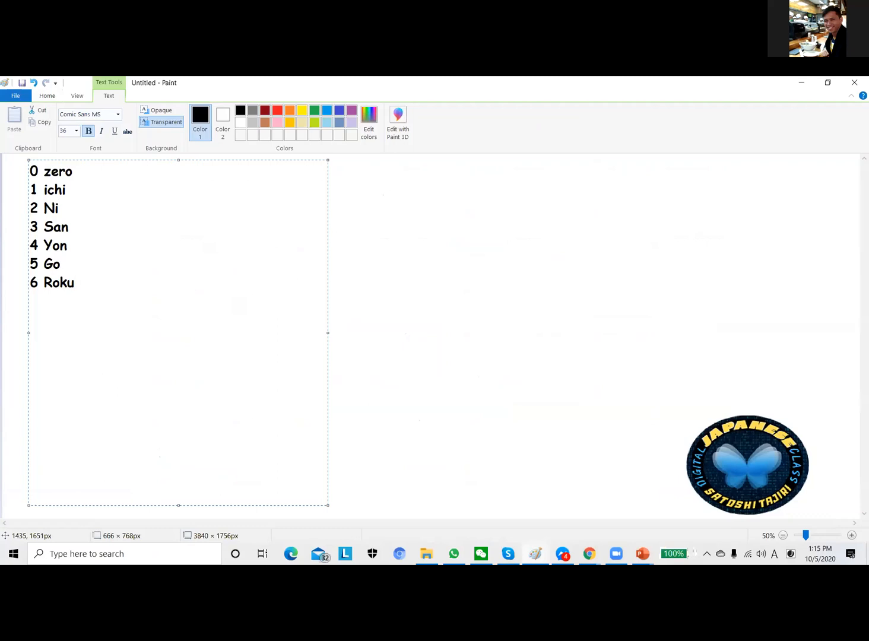
text(7 Nana)
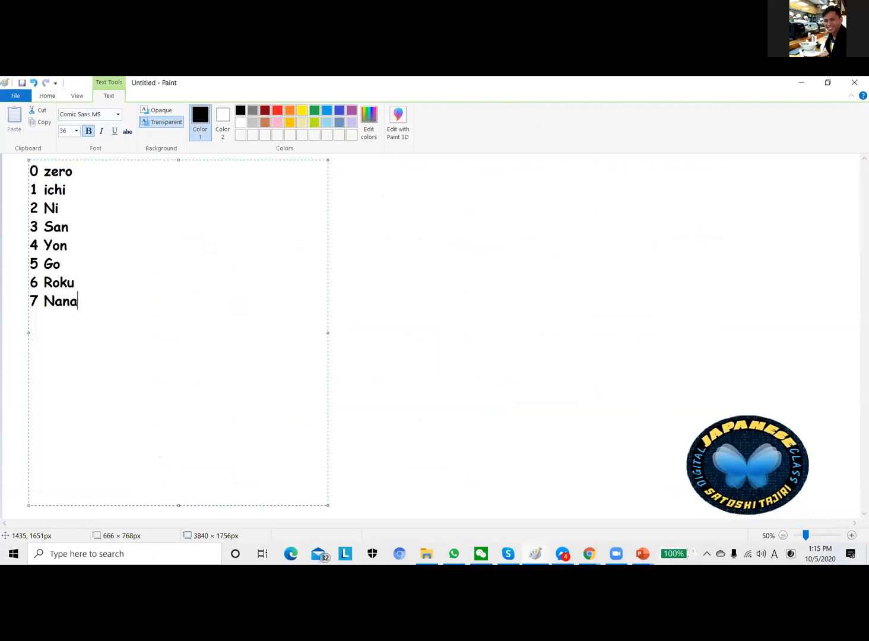
text(8)
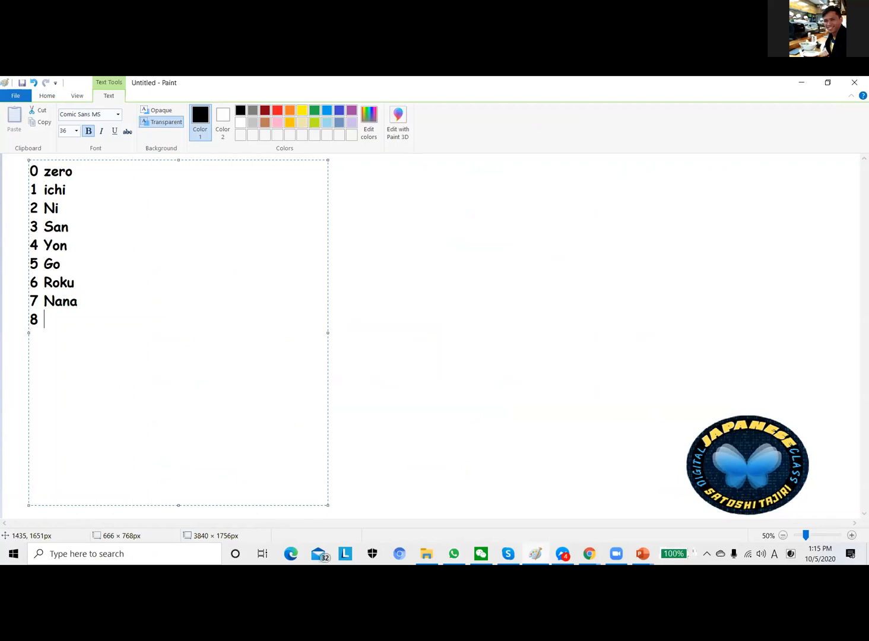
text(Hachi)
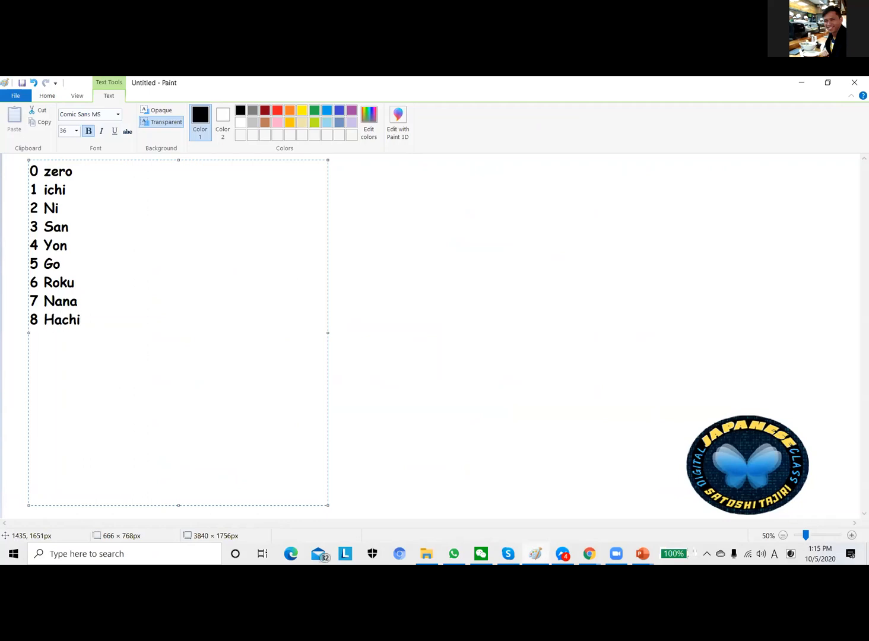
text(9)
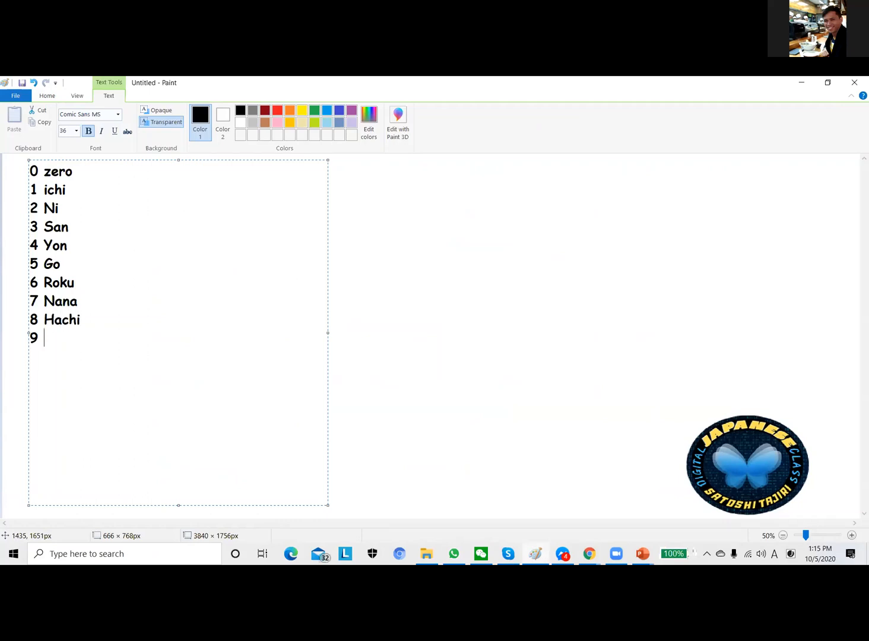
text(Kyuu)
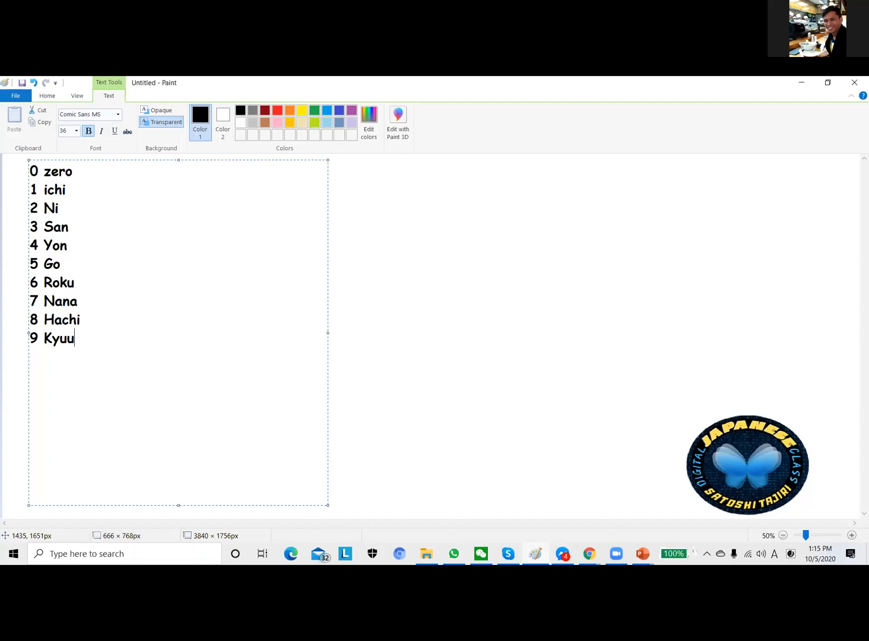
text(10 J)
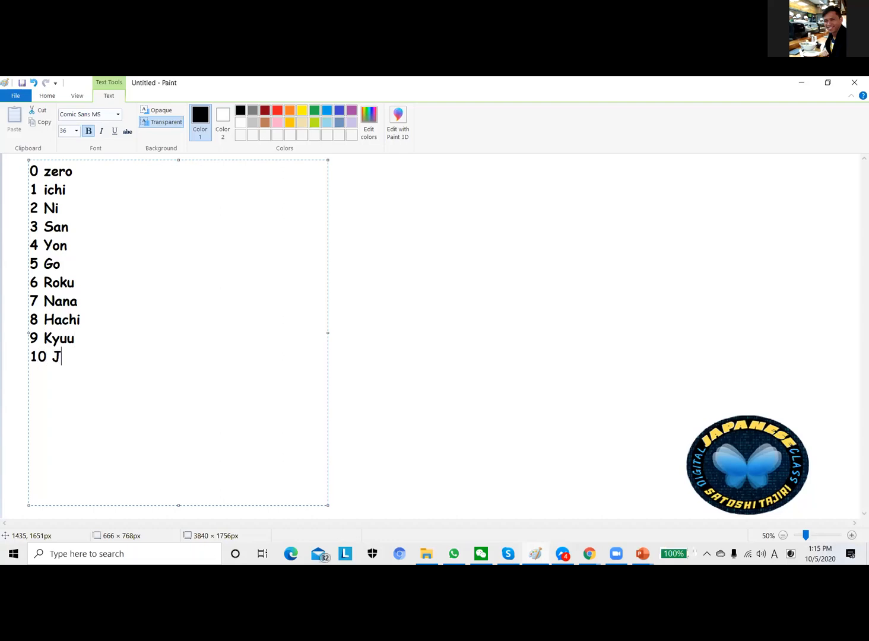
text(uu)
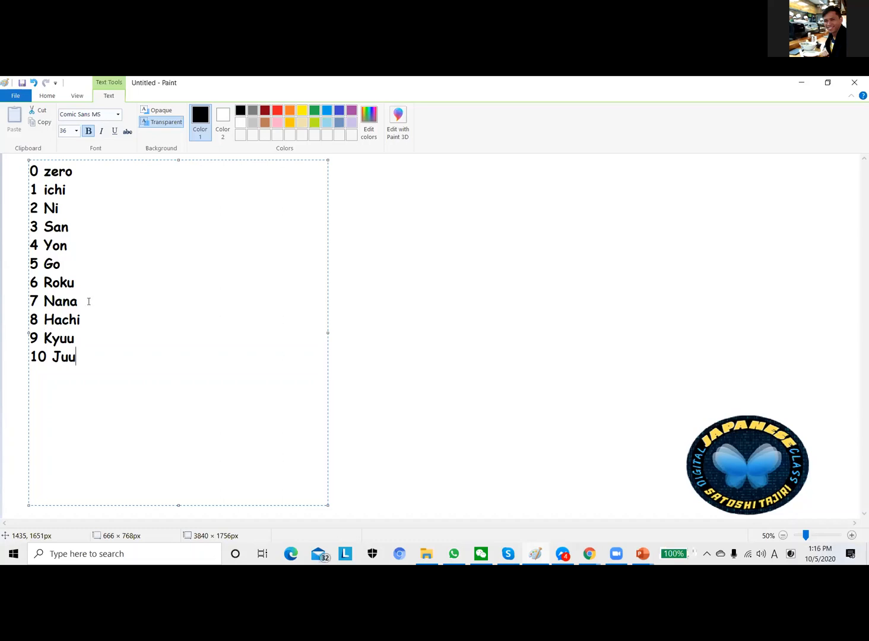
mouse_move(64, 211)
text(Q)
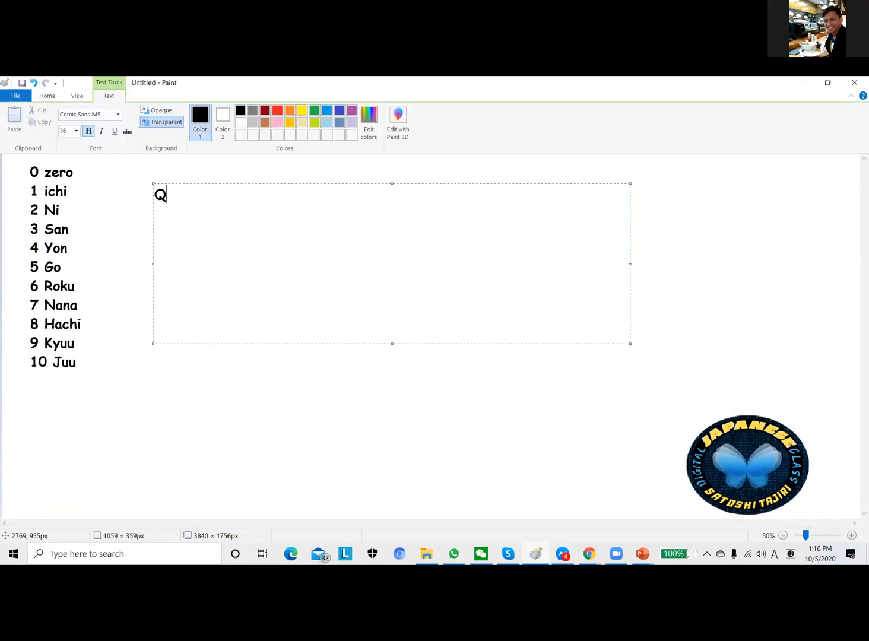
- Type the question text 'keitai denwa (cellphone) no bangou (number) wa' after '___ san no'
text(: ____ san no keitai den)
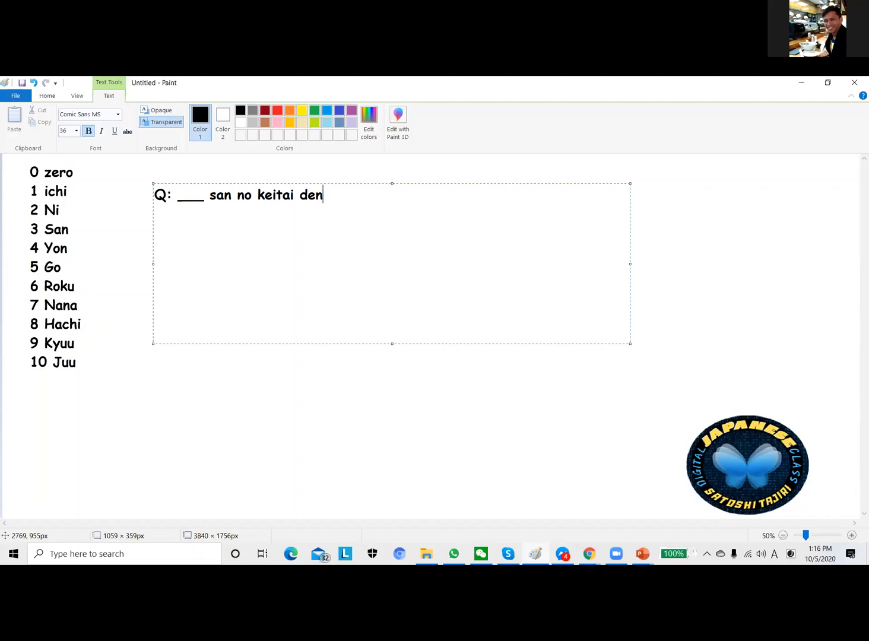
text(wa)
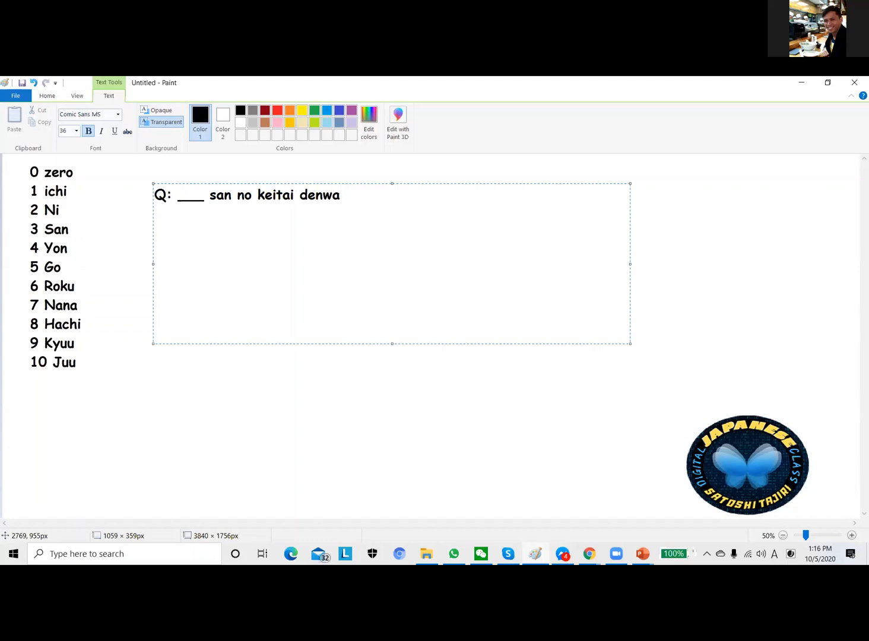
text((cellp)
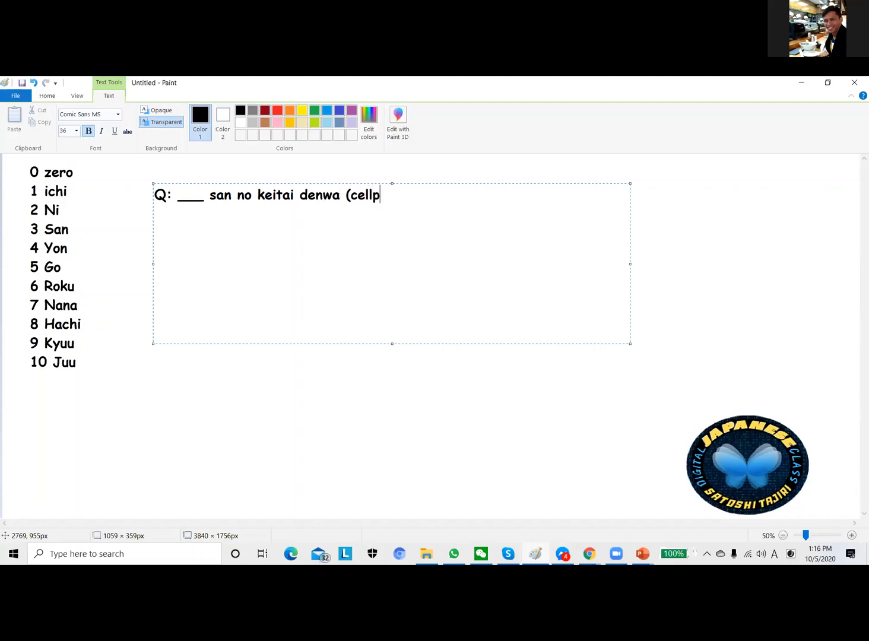
text(o)
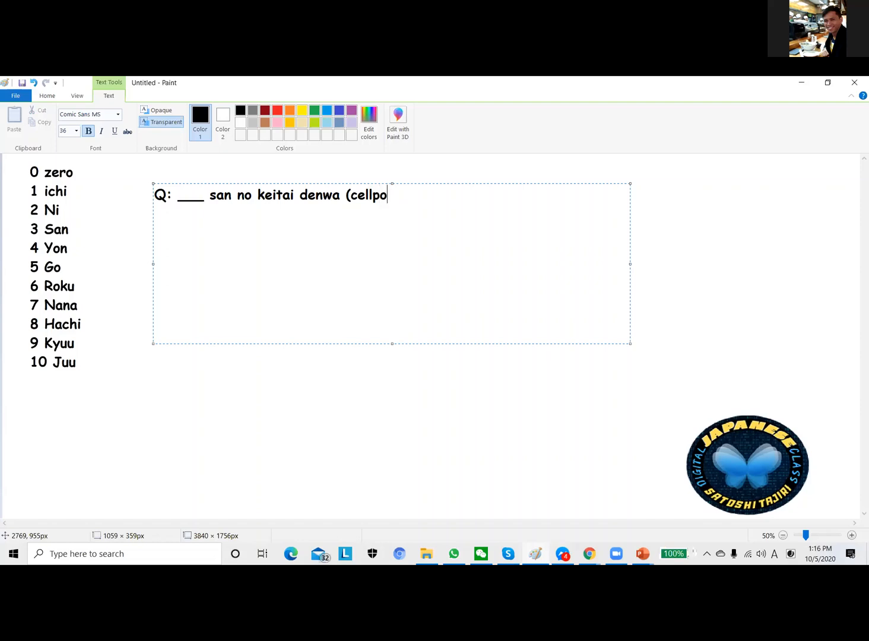
text(nb)
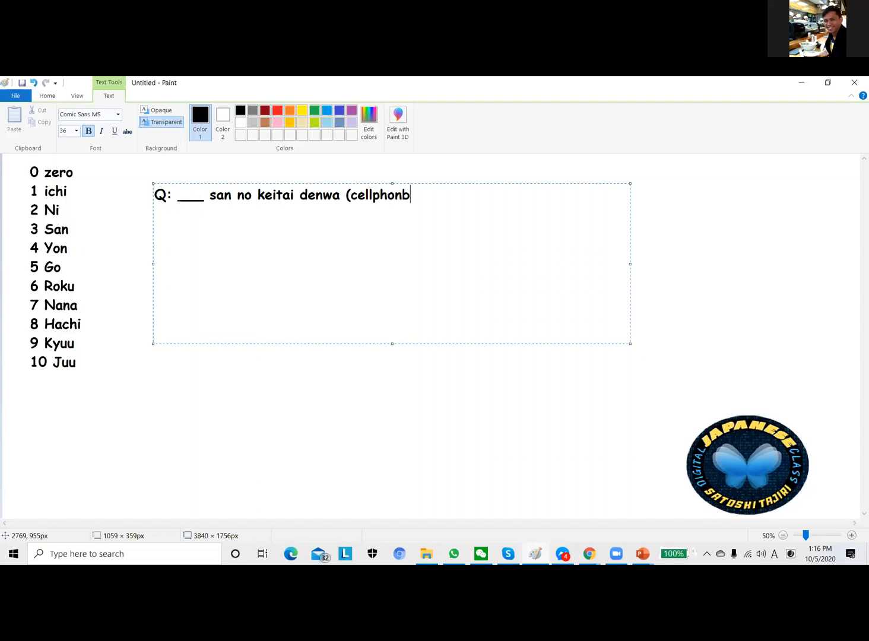
text(e) no)
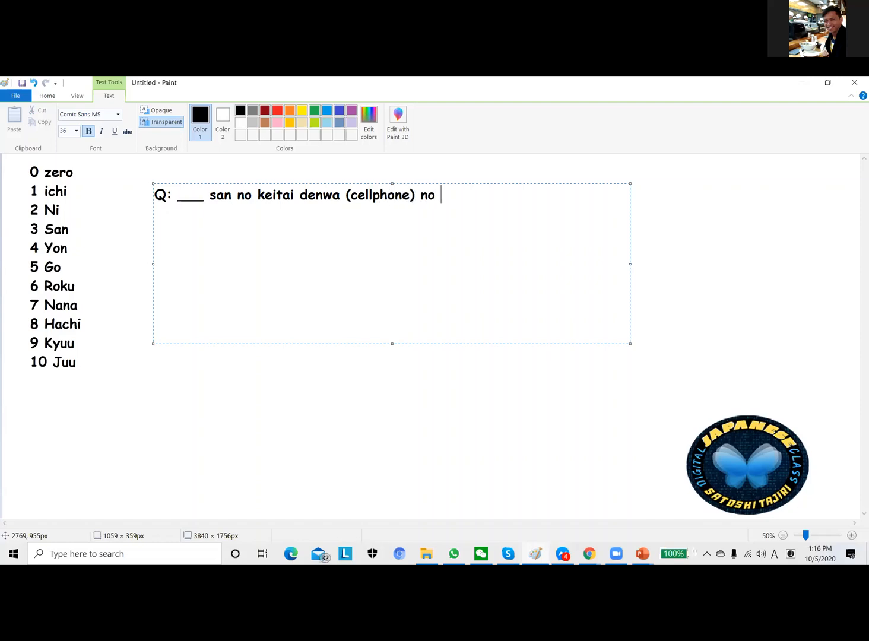
text(bangou (numbe)
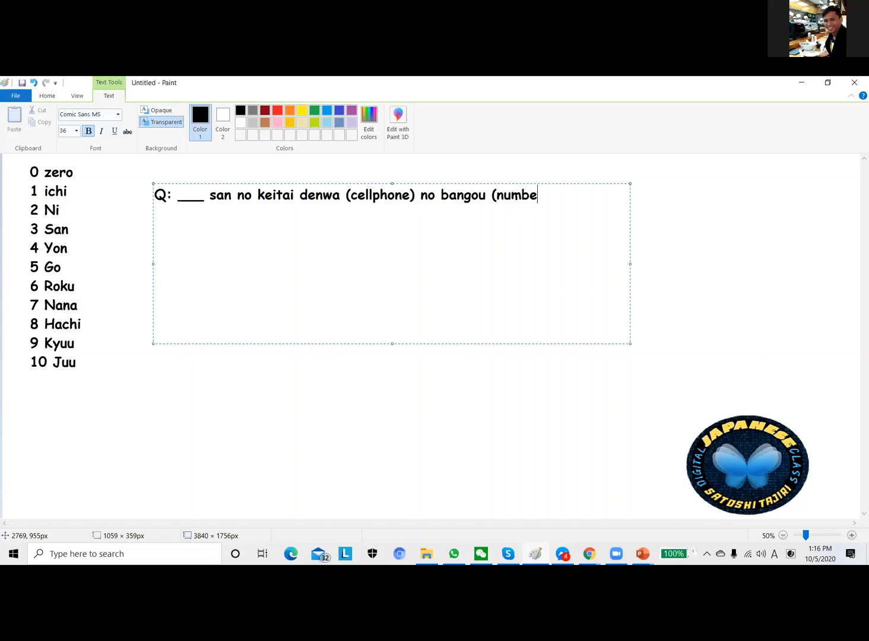
text(r))
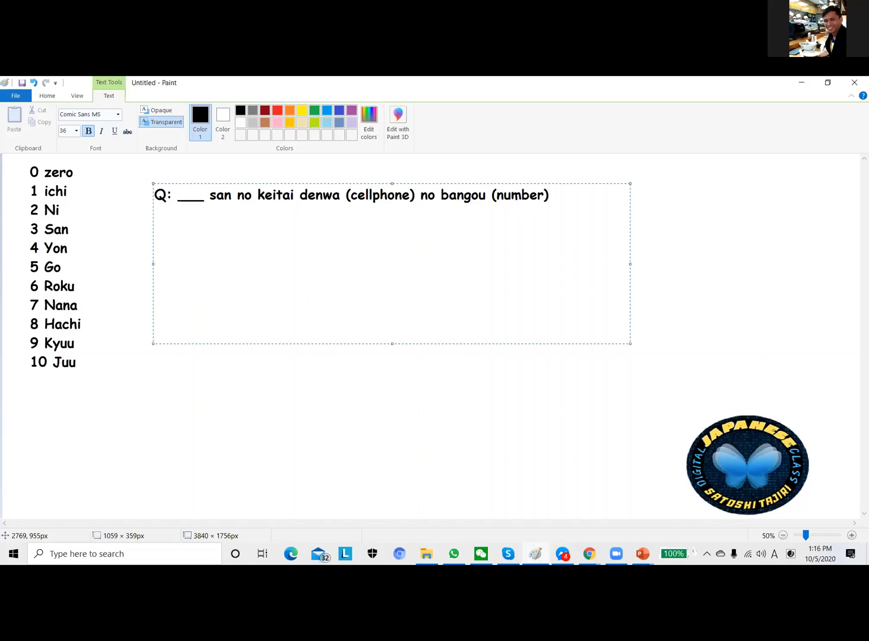
text(wa)
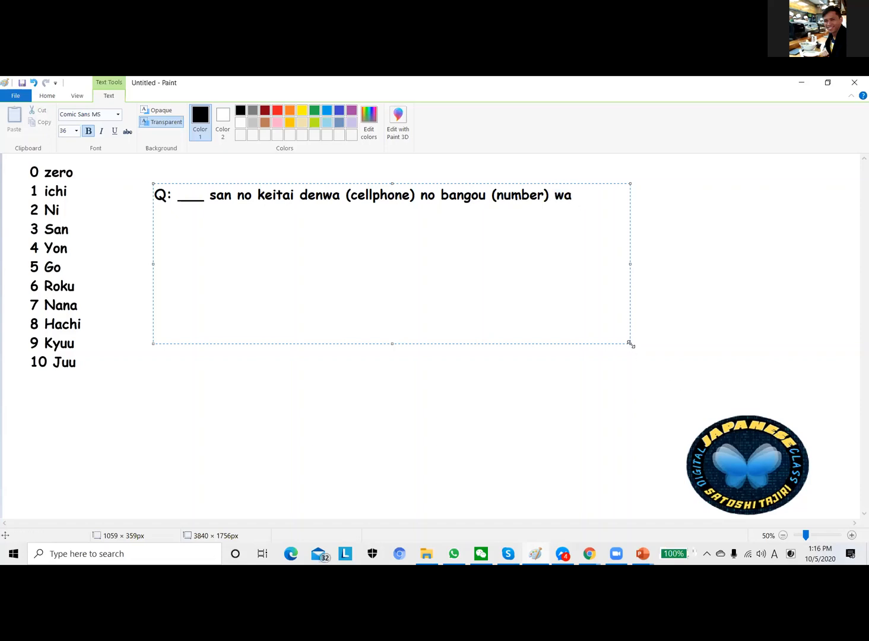
- Enlarge the text box and end the question with 'nan(What) desu ka?'
drag(629, 343, 815, 372)
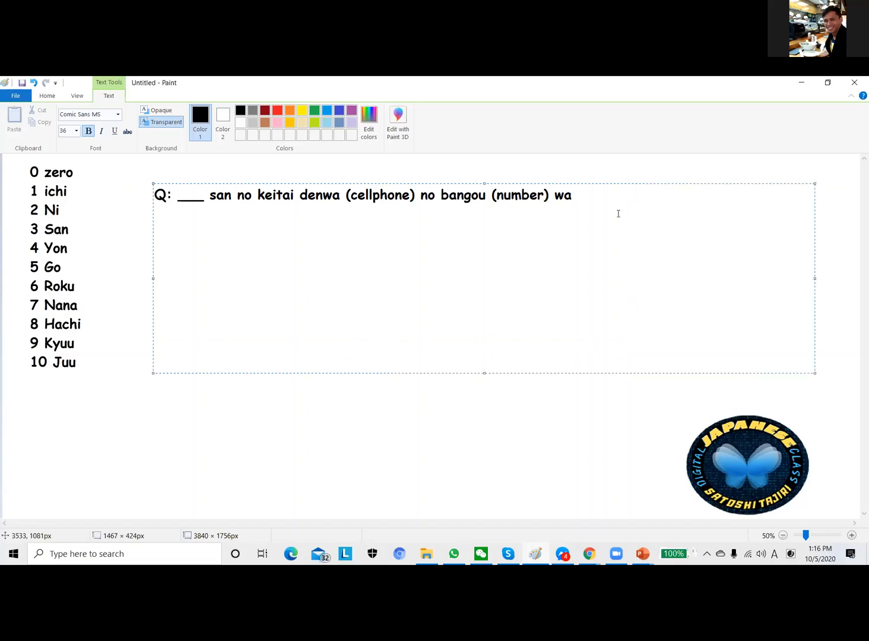
text(nan desu ka)
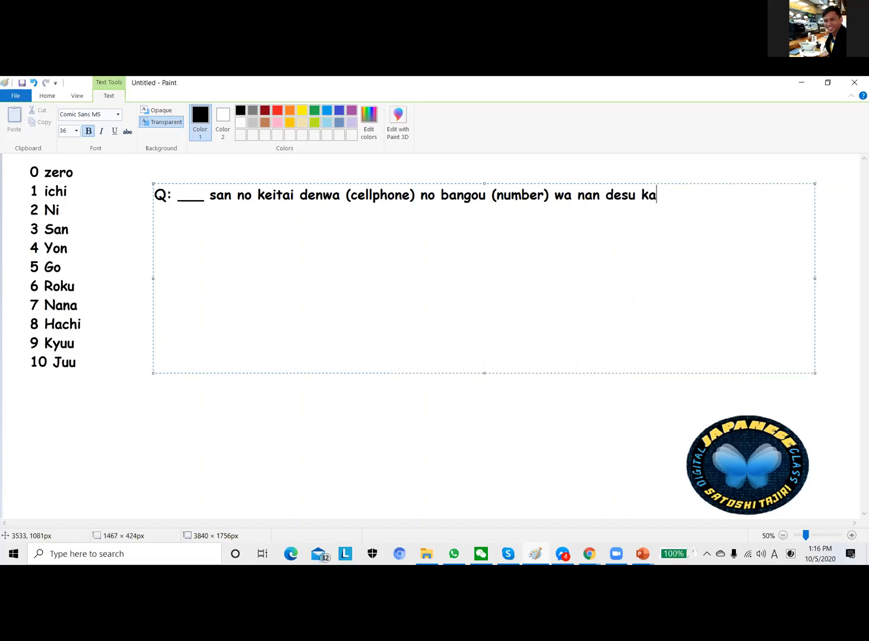
text(?)
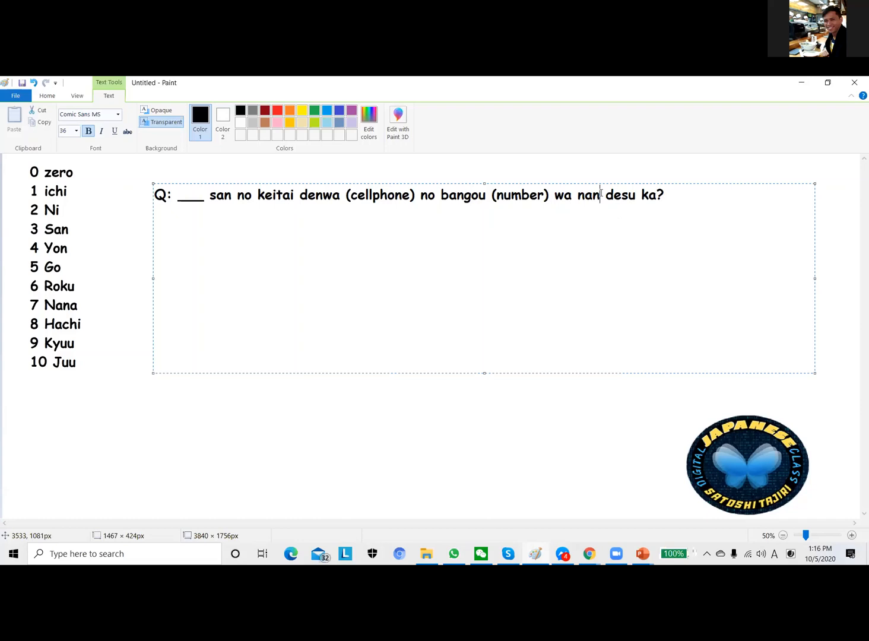
text((What)
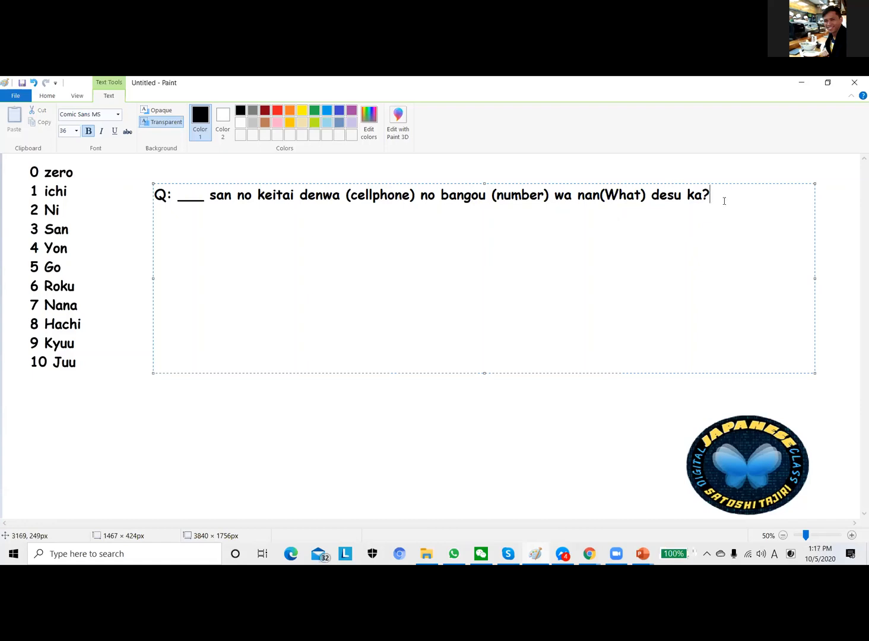
- Type 'A: Watashi no keitai denwa no bangou wa' on a new line under the question
text(A:)
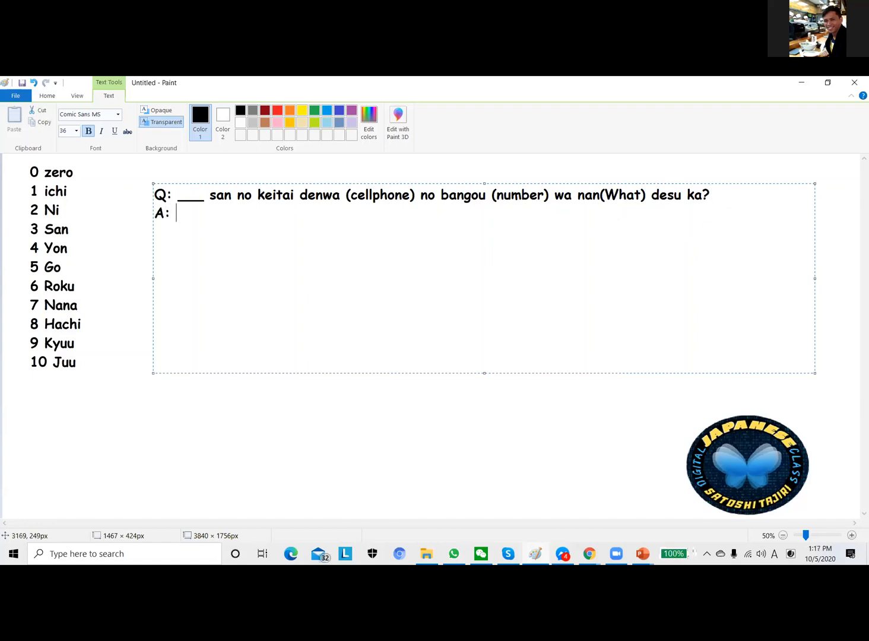
text(Wats)
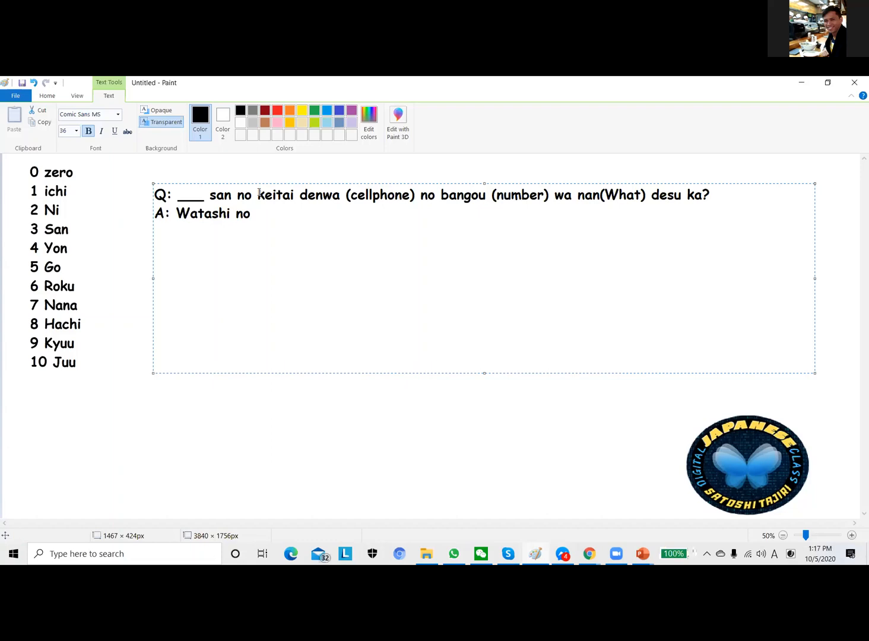
drag(257, 195, 340, 195)
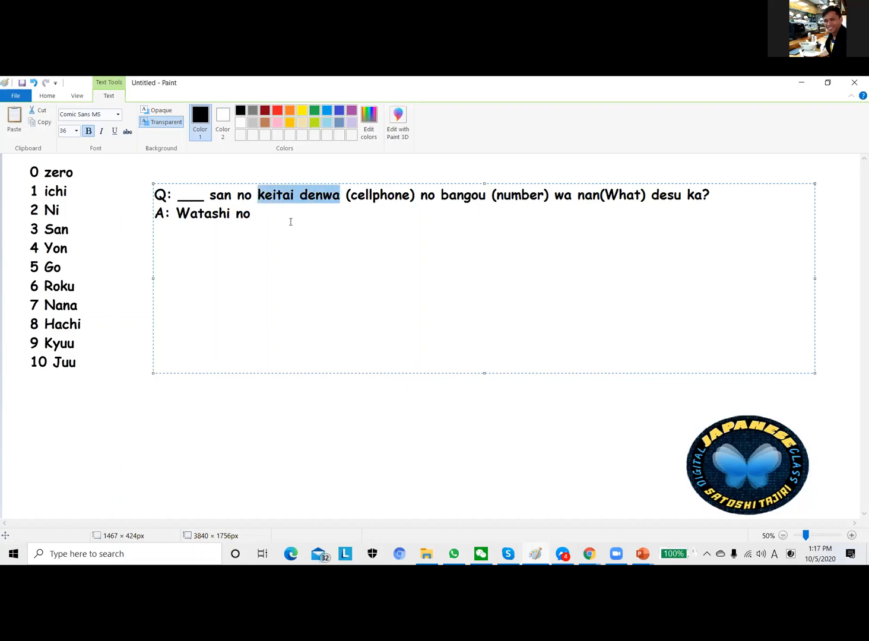
text(keitai denwa)
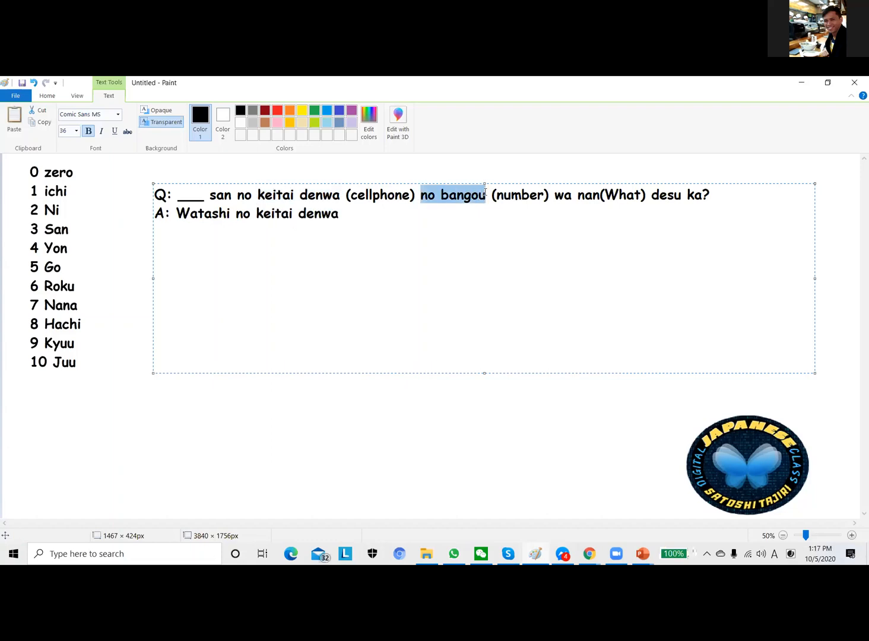
text(no bangou)
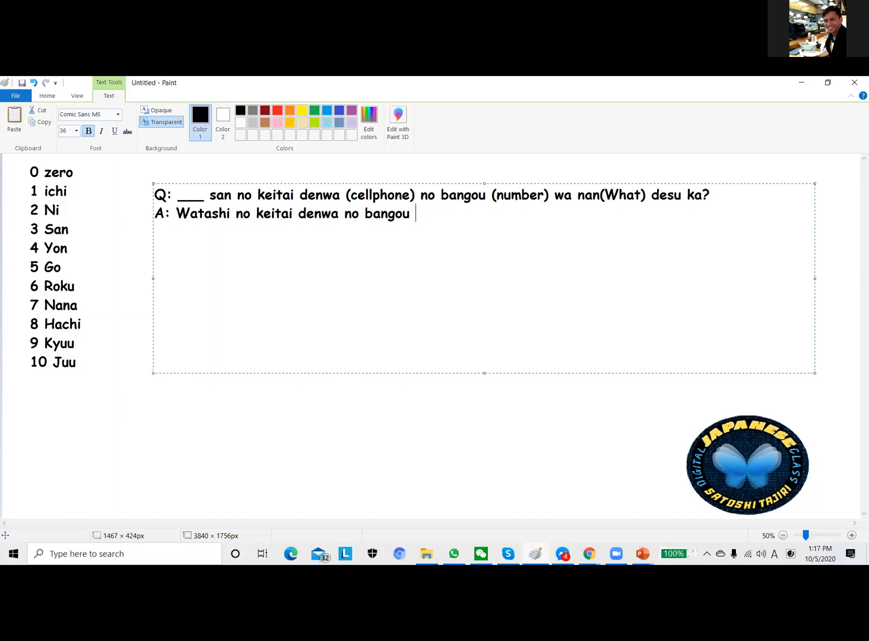
text(wa)
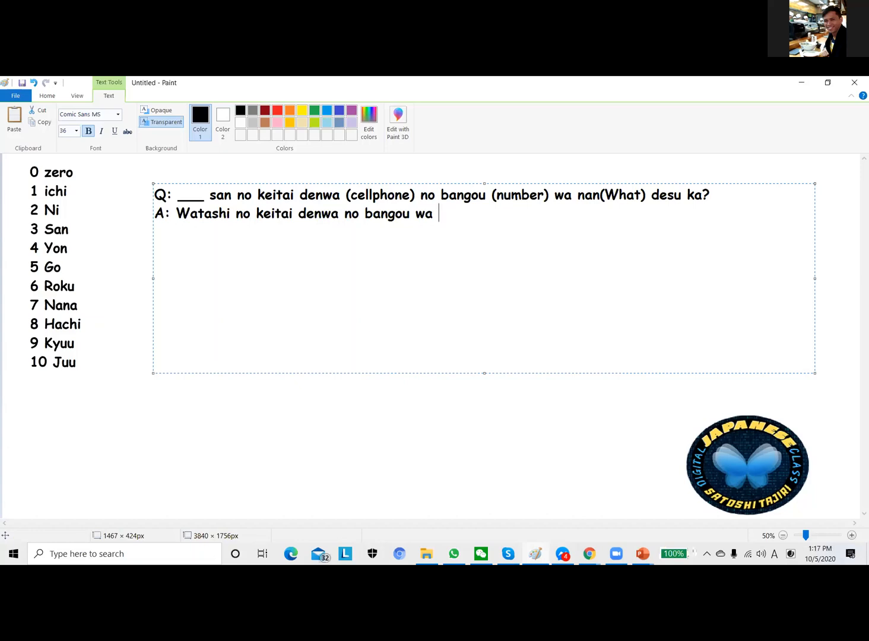
- Type the number groups 0977, 025, 3424 and put '(No)' between them
text(0977)
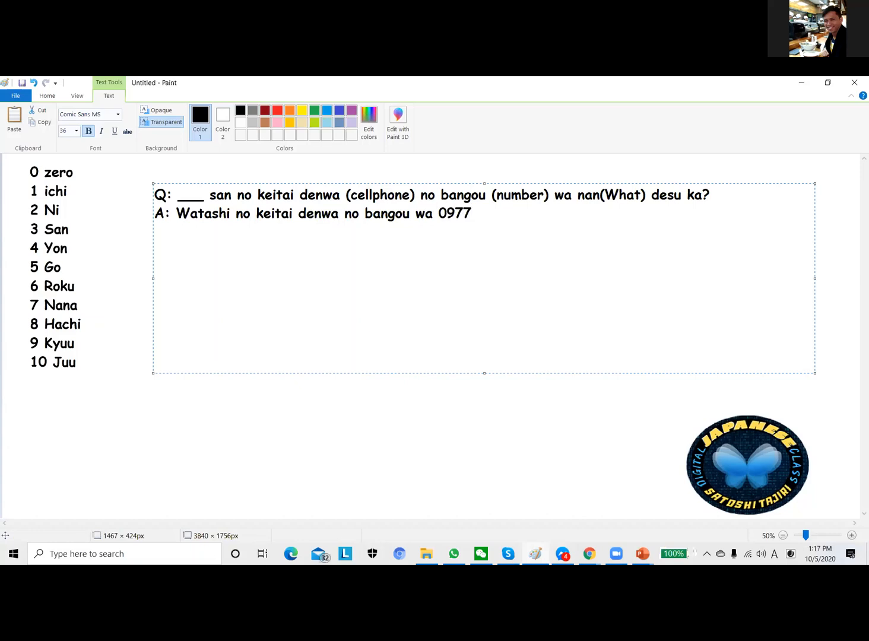
text(025)
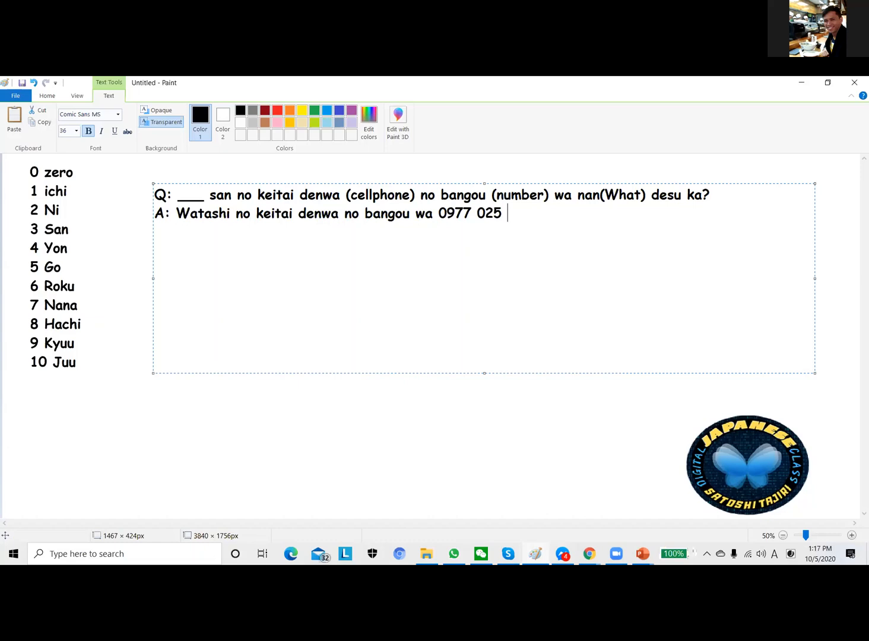
text(3424)
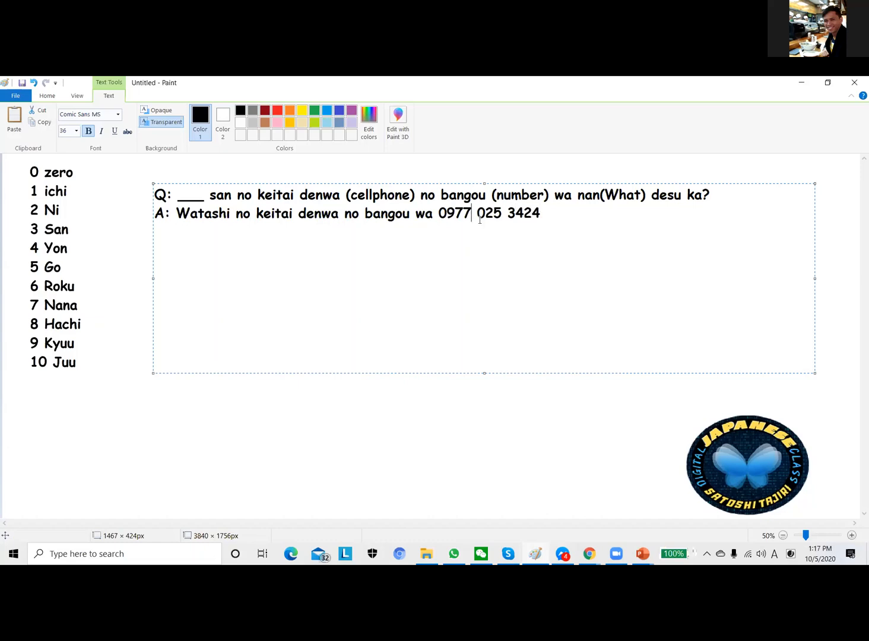
text(-)
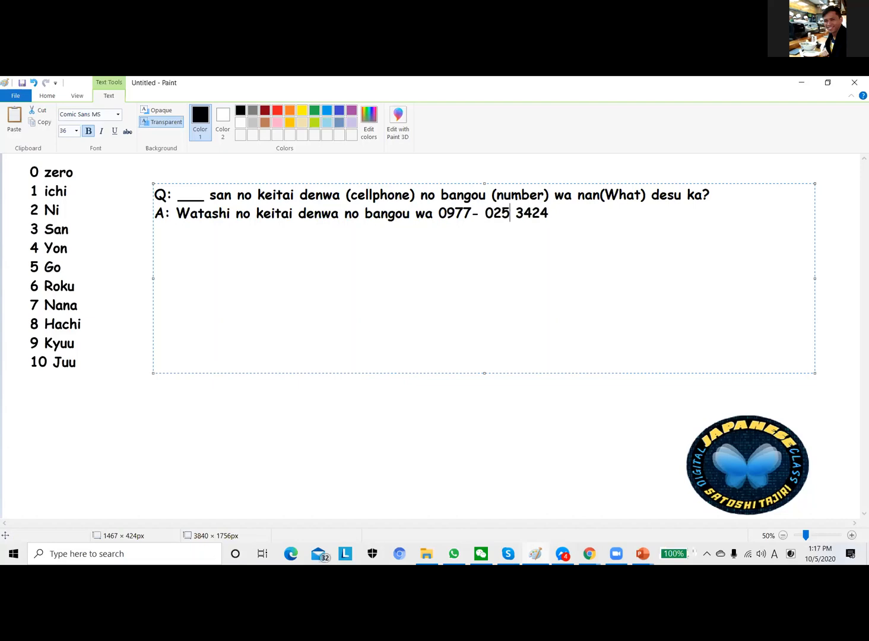
text(-)
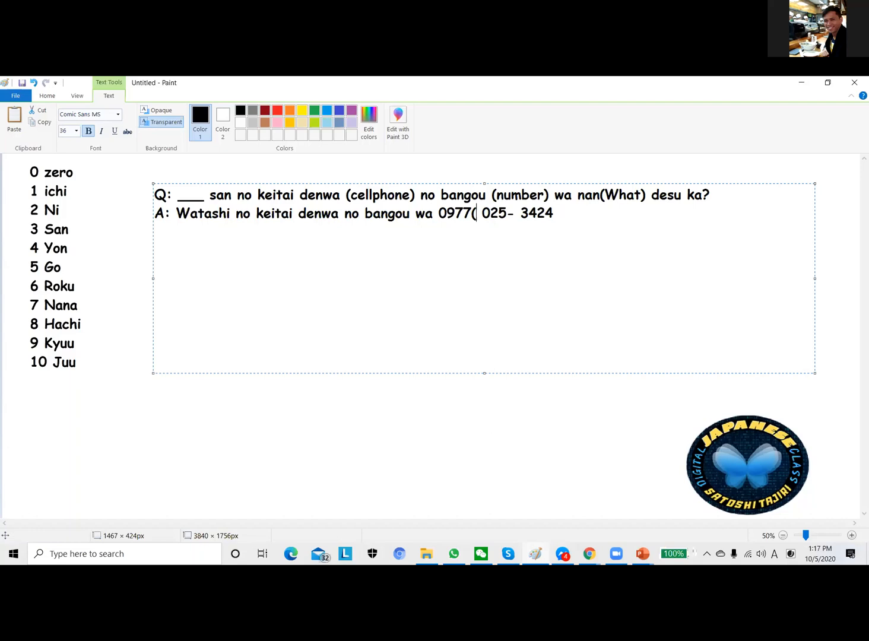
text(No))
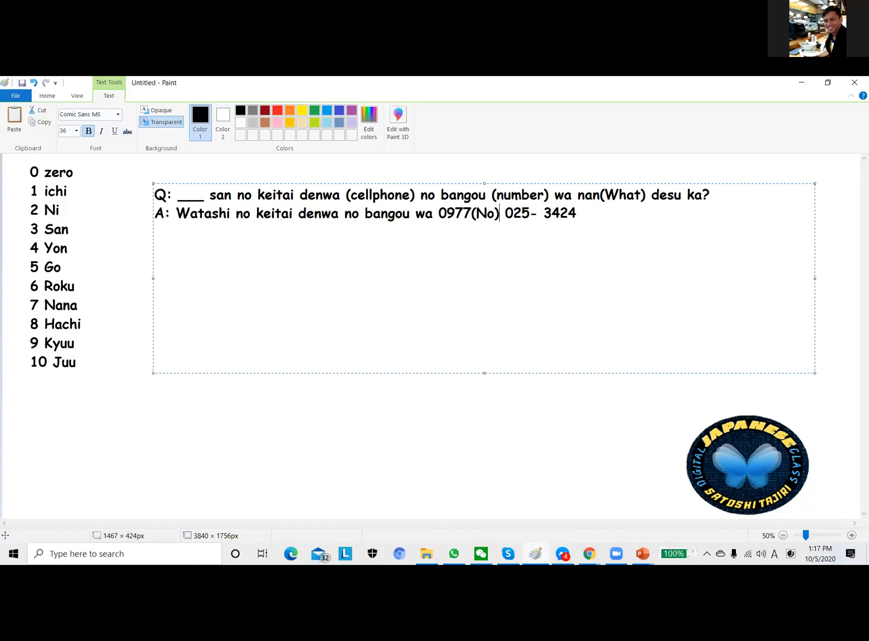
double_click(482, 214)
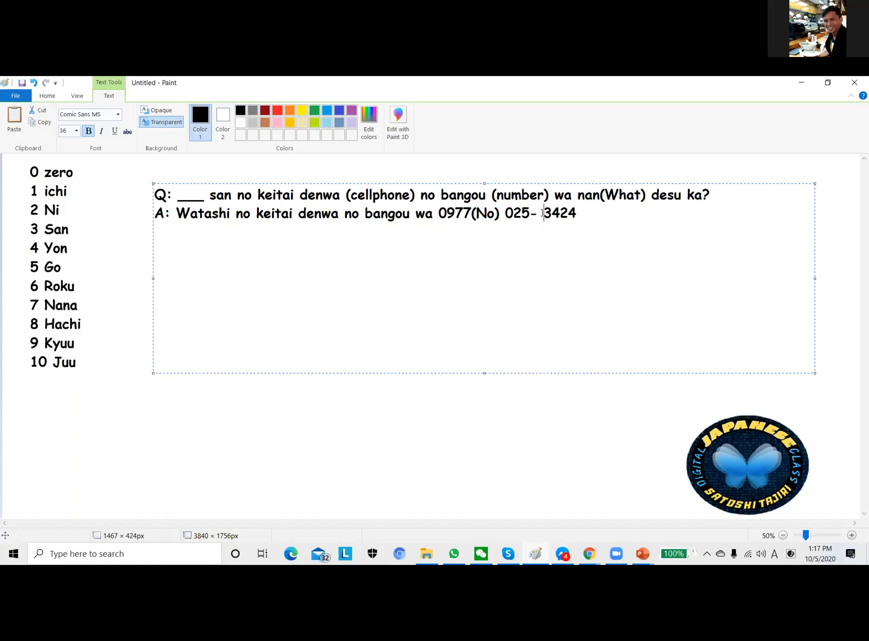
text((No))
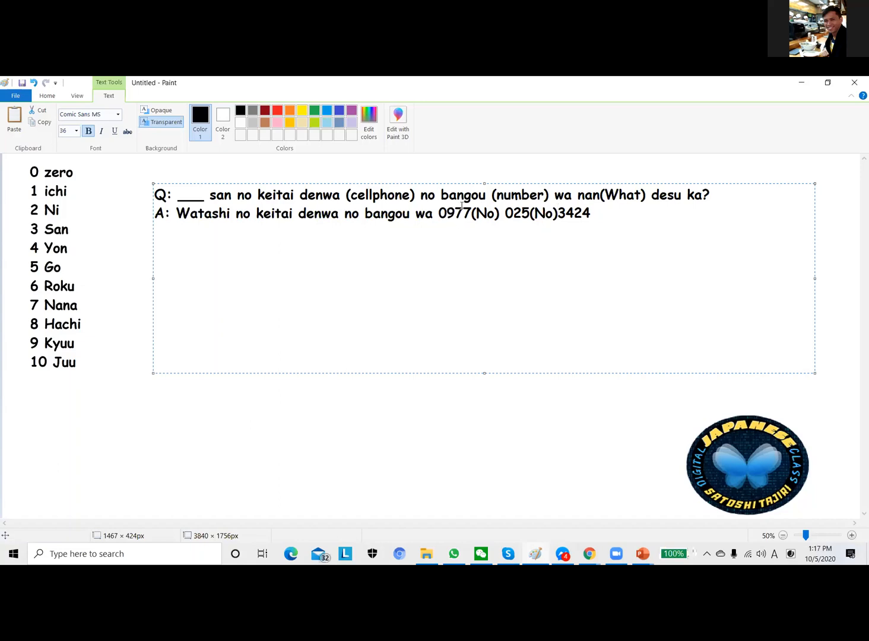
- Place the cursor at the end of the answer line to append 'Desu.'
click(556, 213)
text( Desu.)
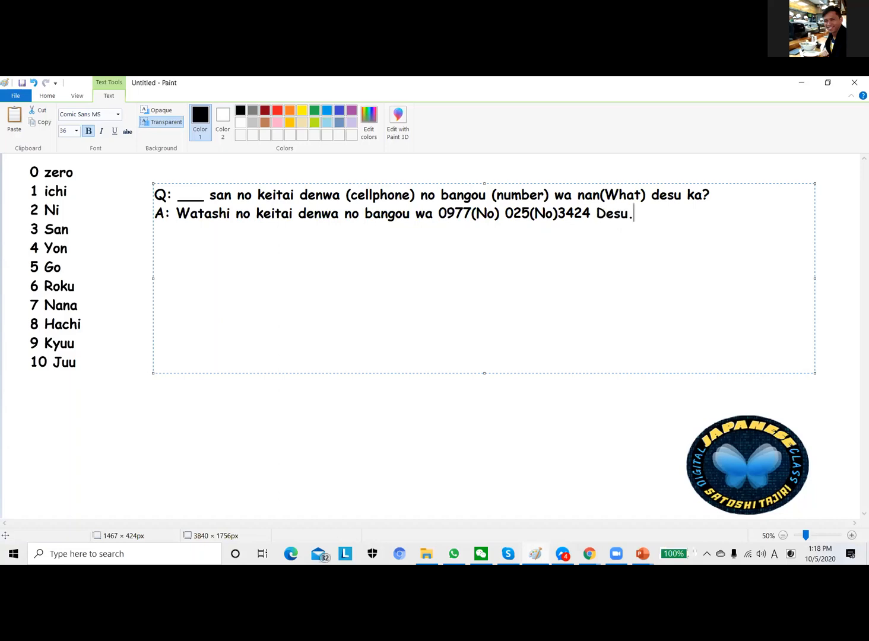
mouse_move(524, 124)
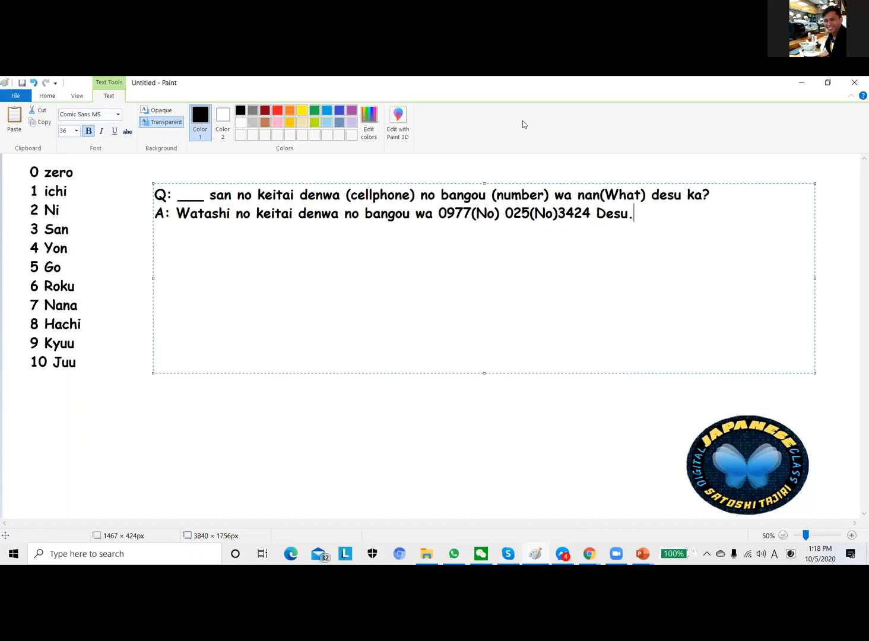